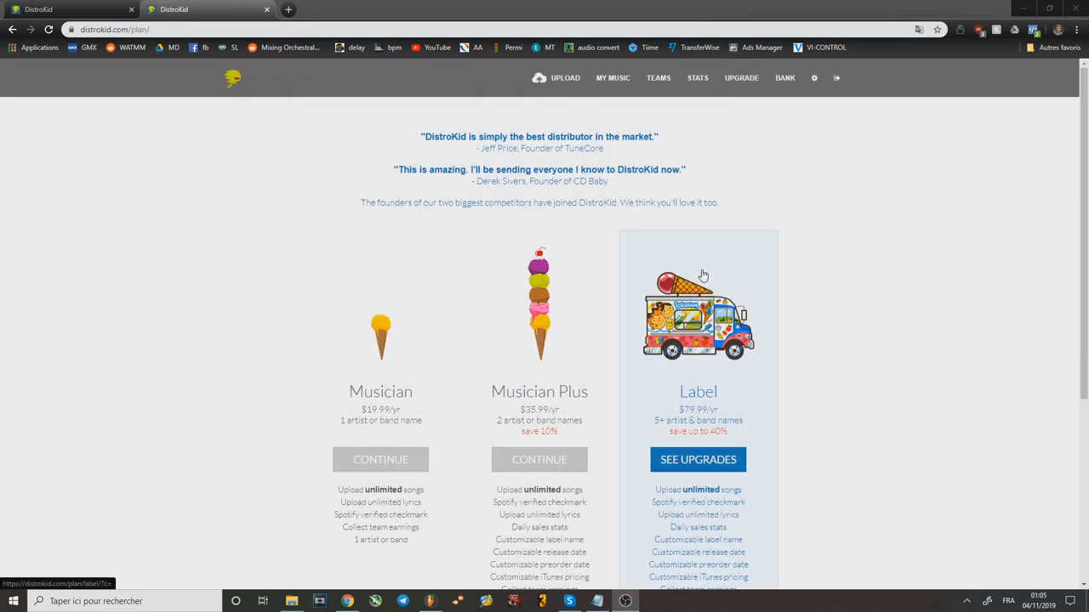
mouse_move(716, 248)
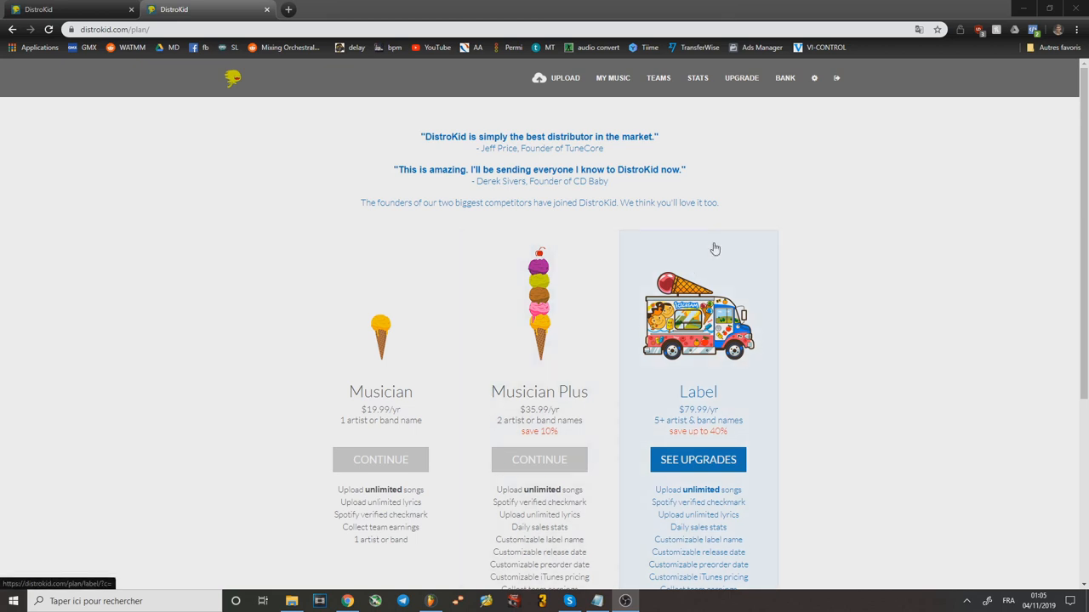
mouse_move(755, 224)
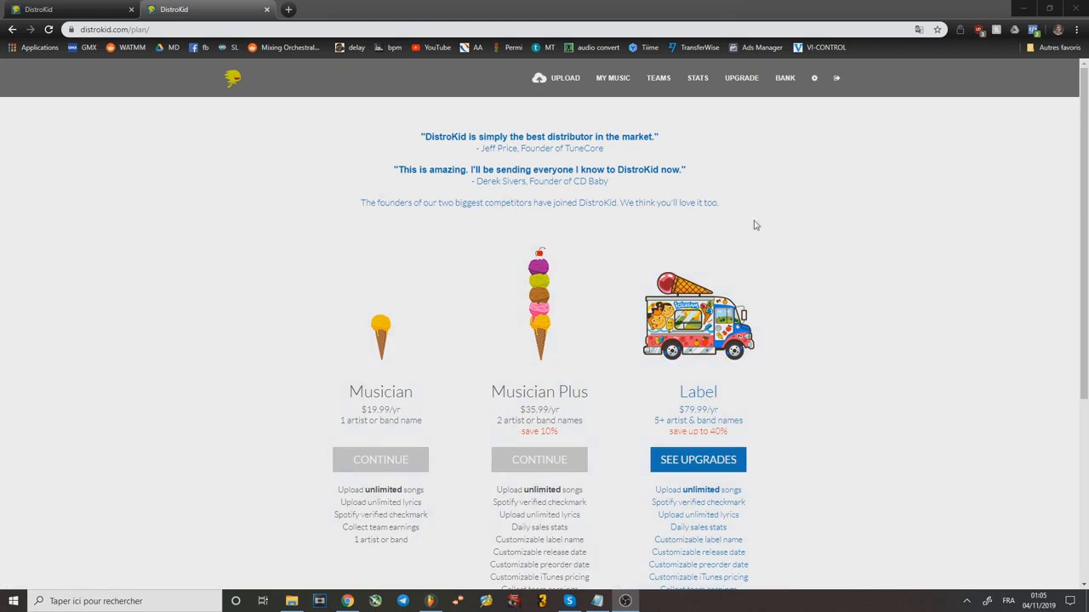
mouse_move(567, 271)
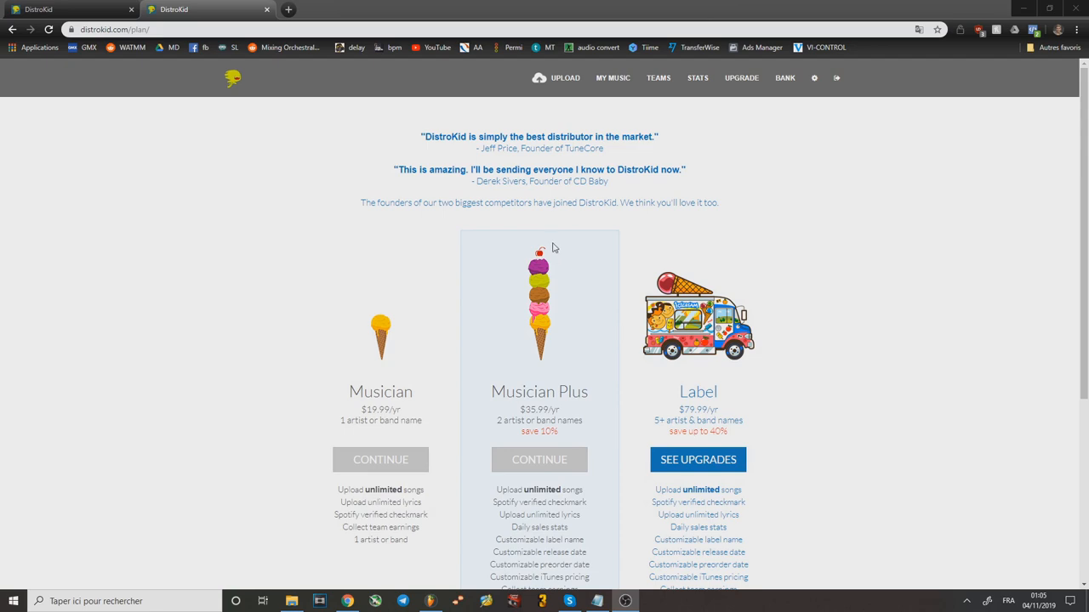
Open DistroKid's Upload Music form and review its stores, song, release date, label and cover fields.
scroll("down", 3)
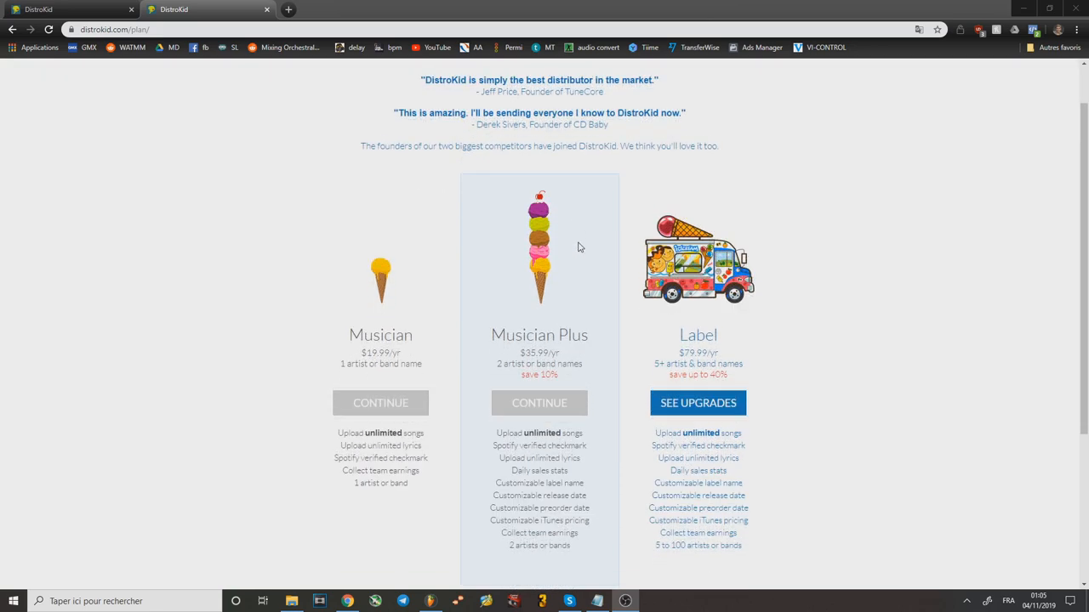
scroll("down", 3)
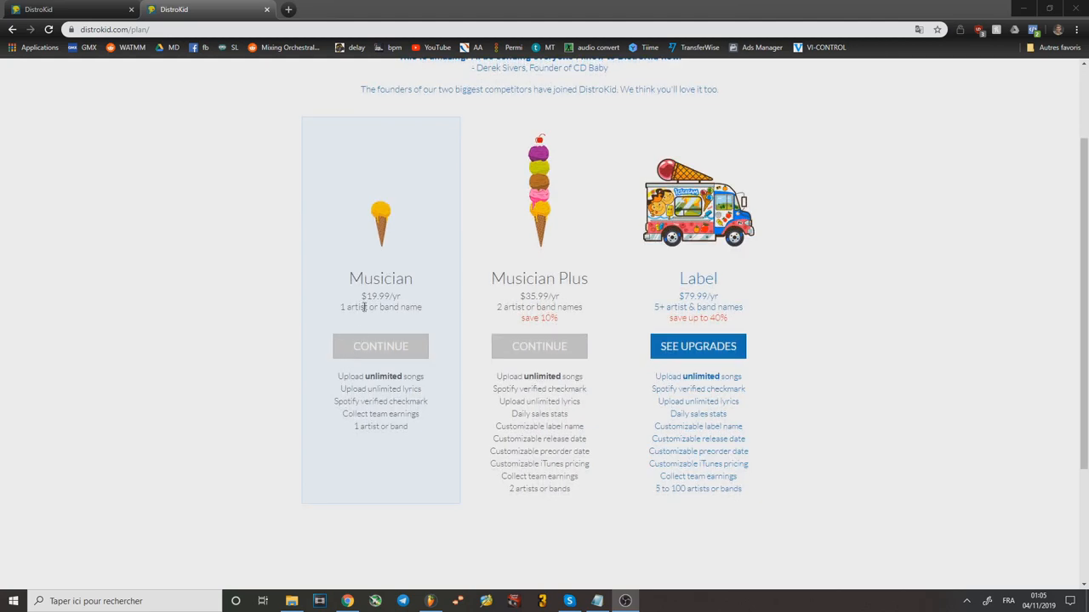
mouse_move(385, 303)
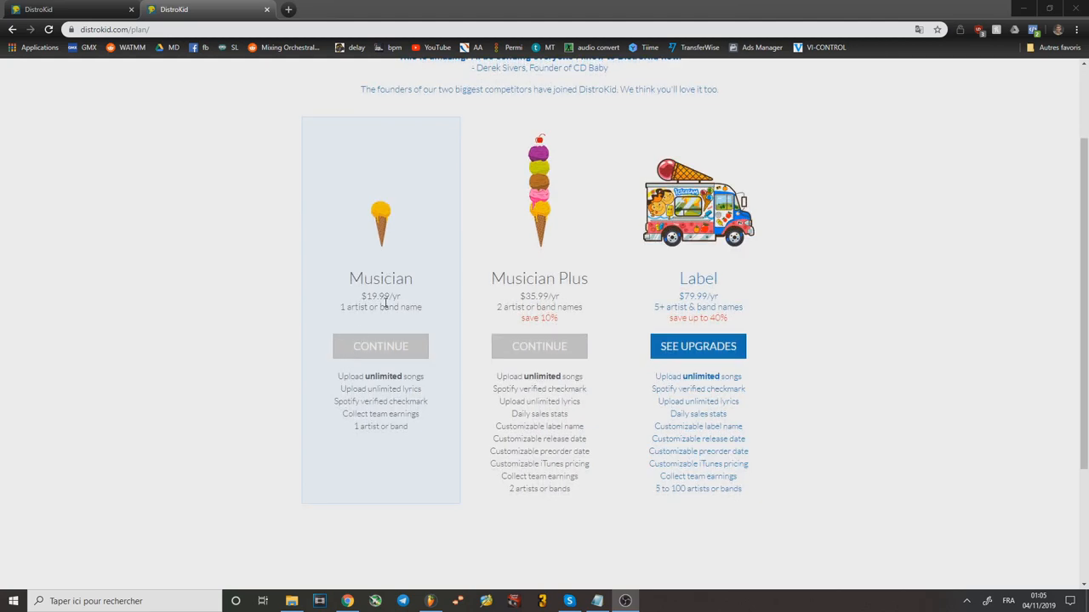
scroll("up", 3)
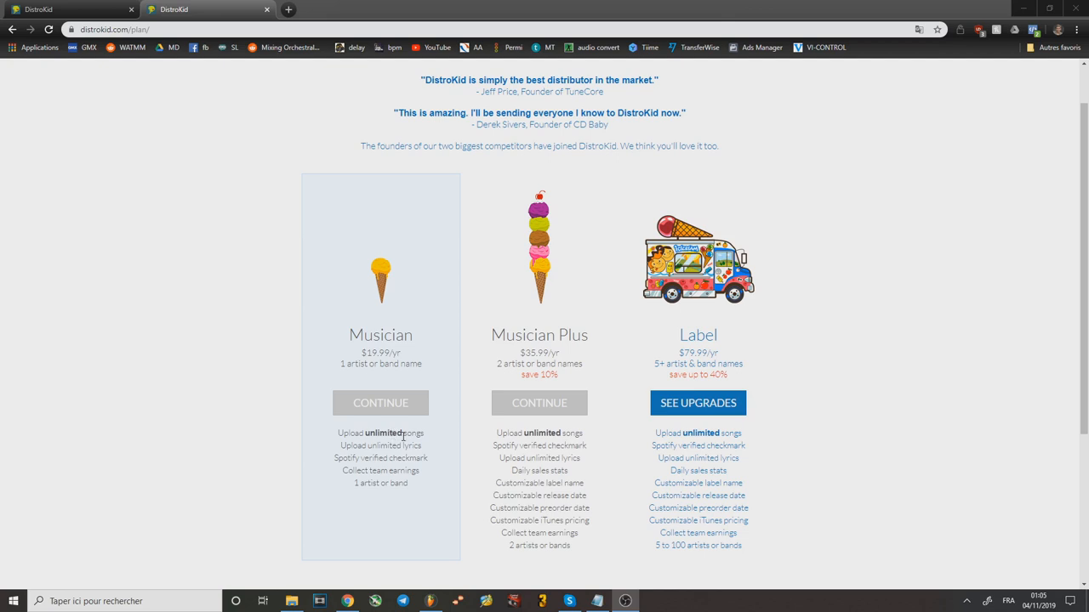
left_click(380, 403)
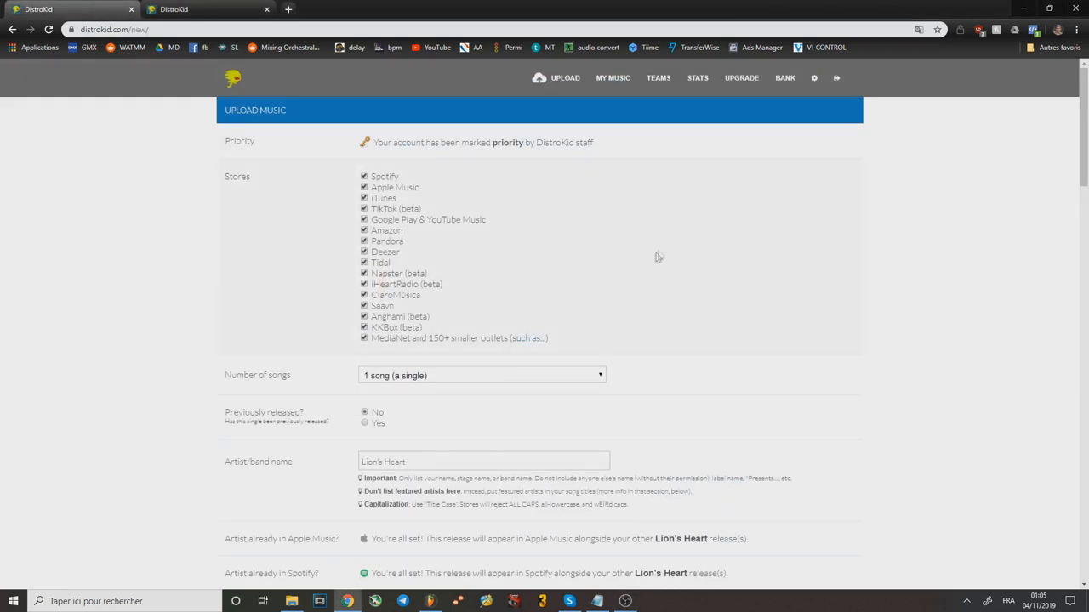
scroll("down", 3)
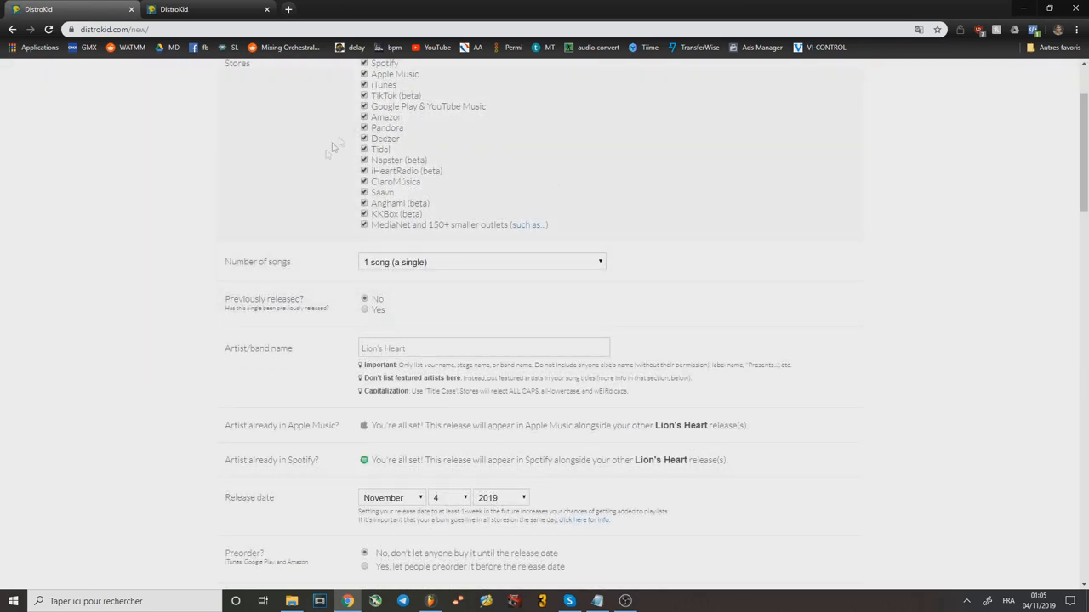
scroll("down", 3)
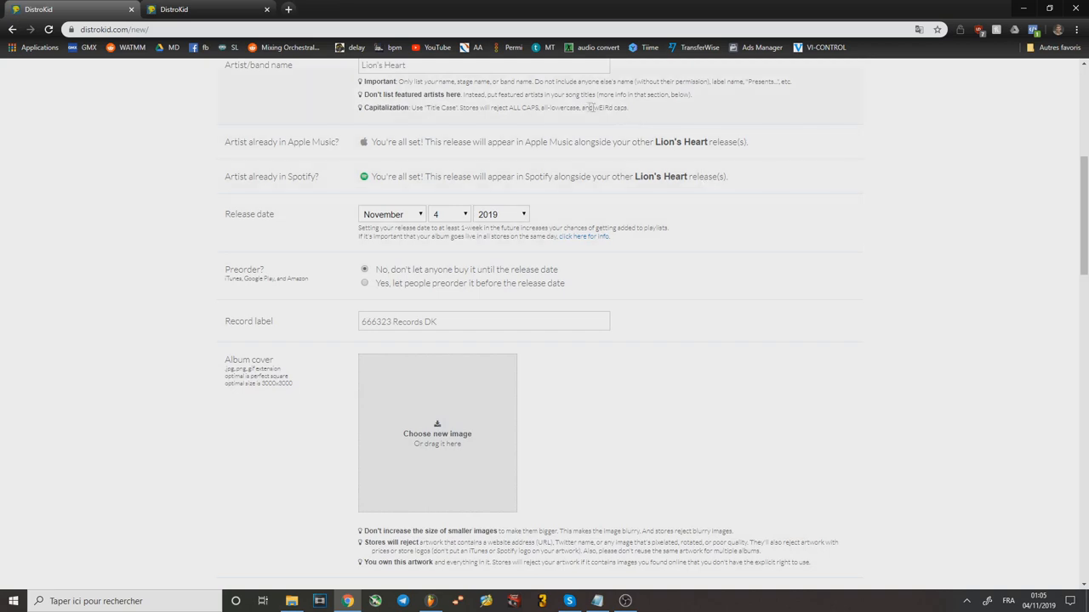
scroll("down", 3)
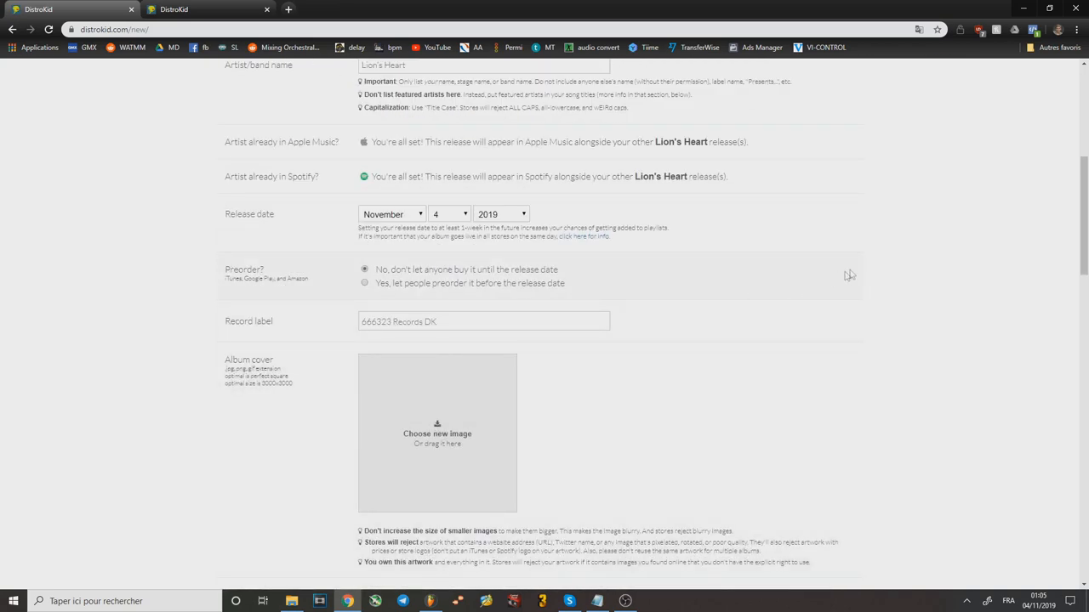
mouse_move(902, 260)
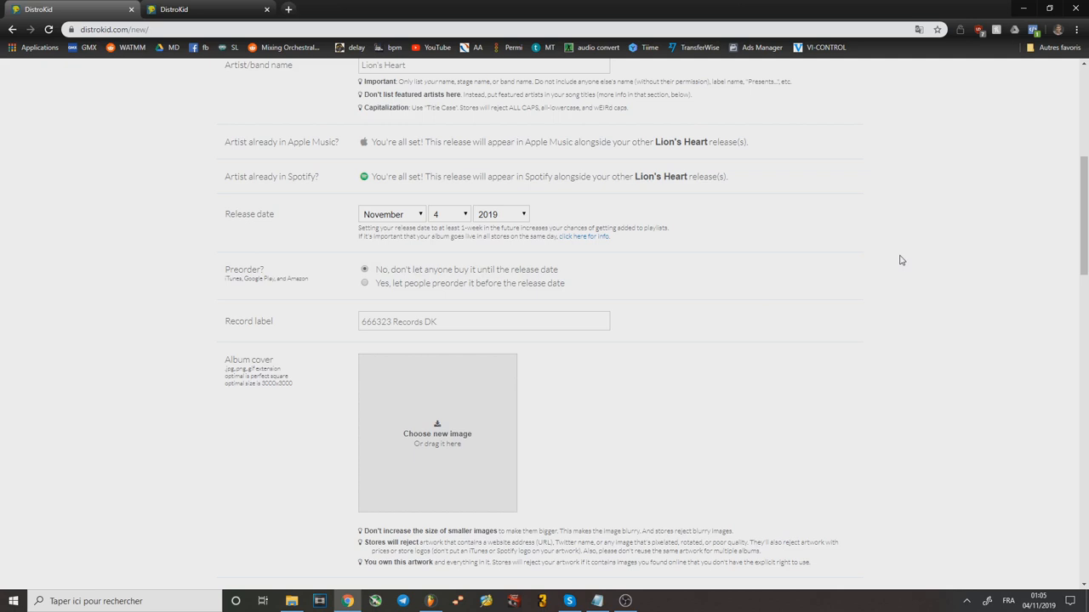
mouse_move(919, 232)
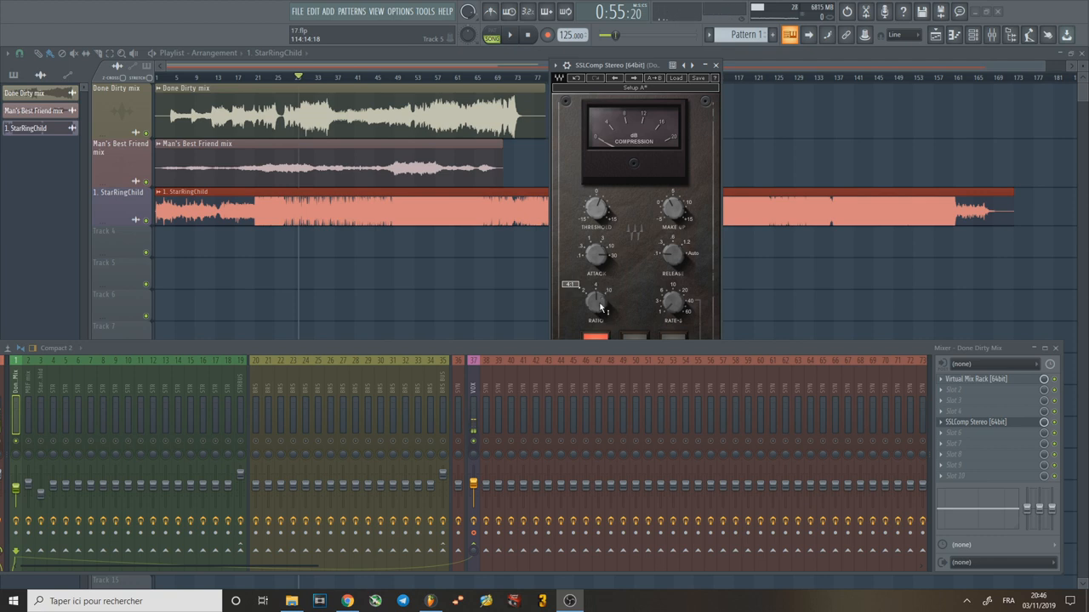
Adjust the Ratio knob on the SSLComp Stereo for the Done Dirty Mix channel.
left_click_drag(595, 302, 596, 298)
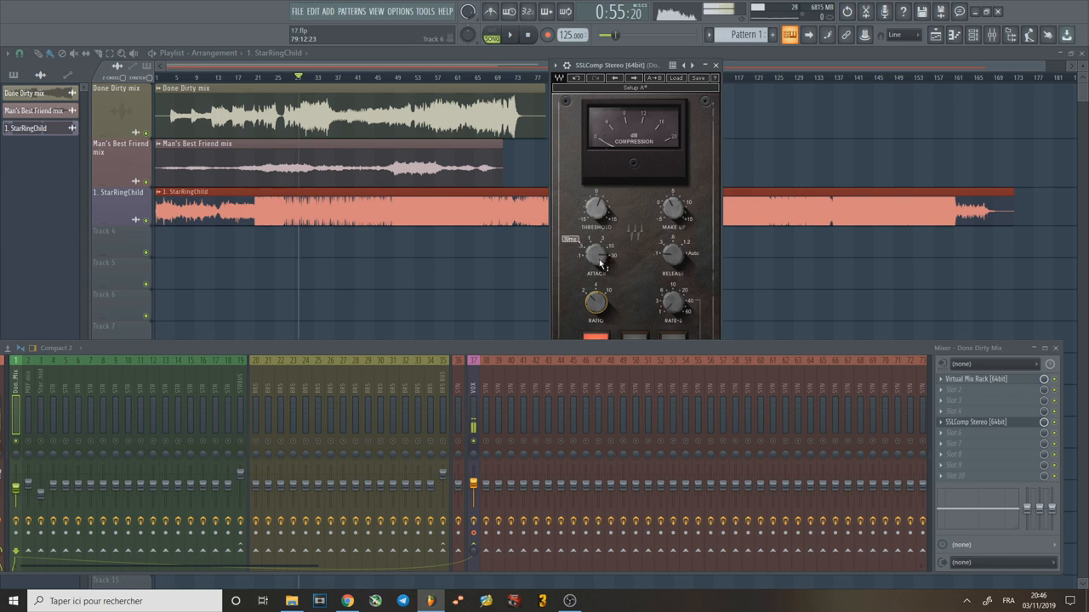
mouse_move(606, 264)
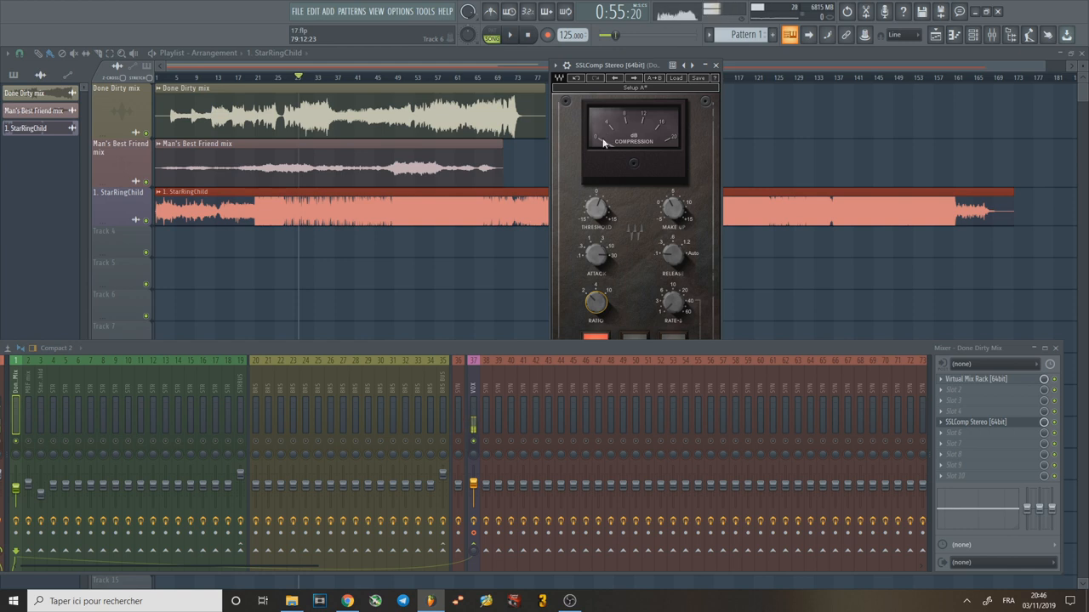
Move the SSLComp attack from 1 ms through 10 ms to 30 ms.
left_click_drag(595, 254, 595, 250)
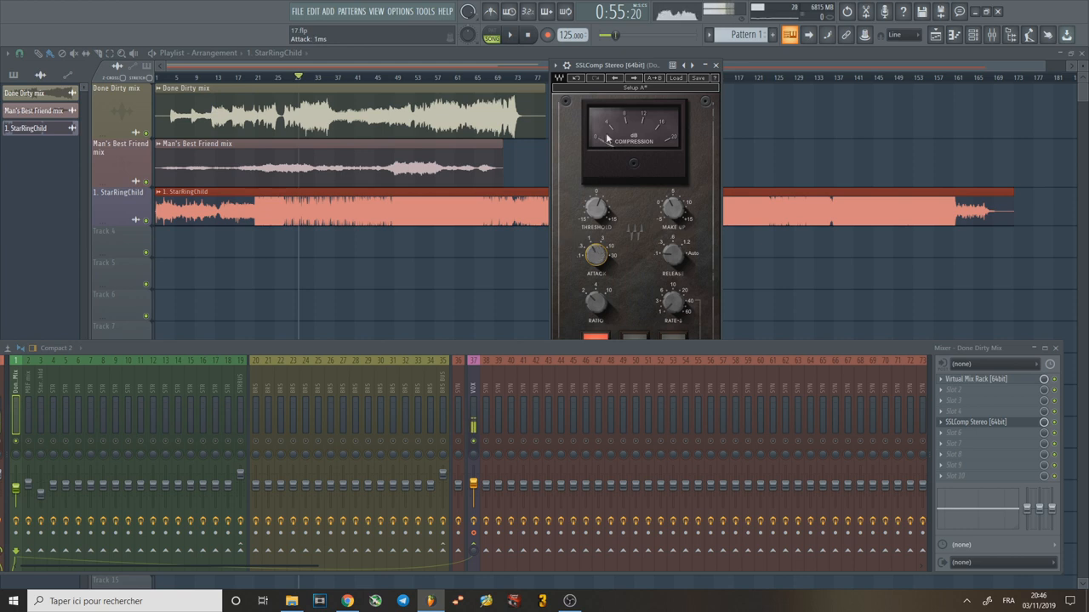
left_click_drag(595, 255, 599, 246)
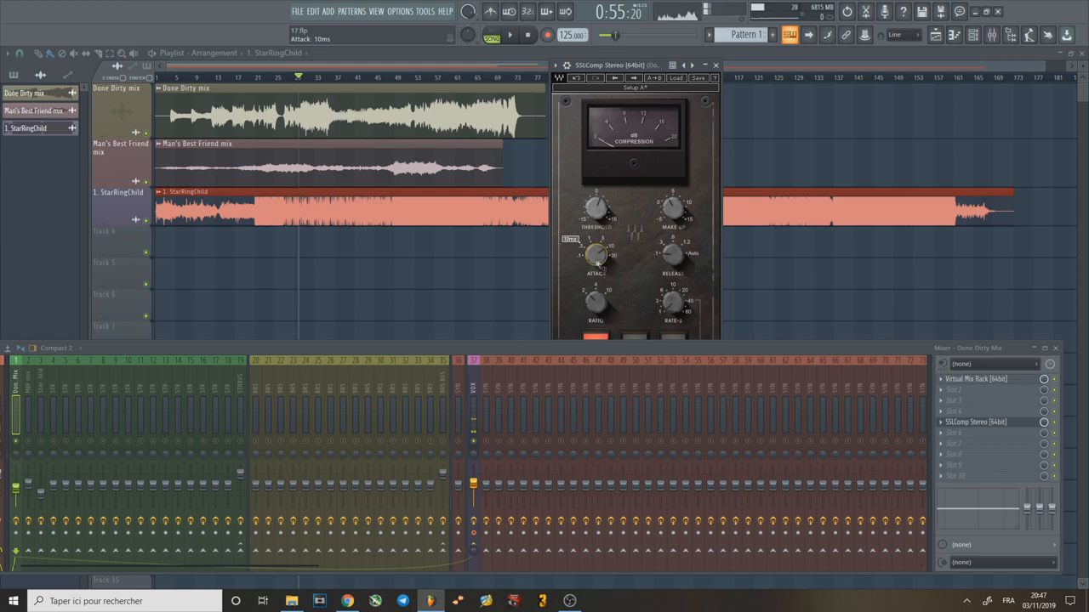
left_click_drag(597, 255, 597, 247)
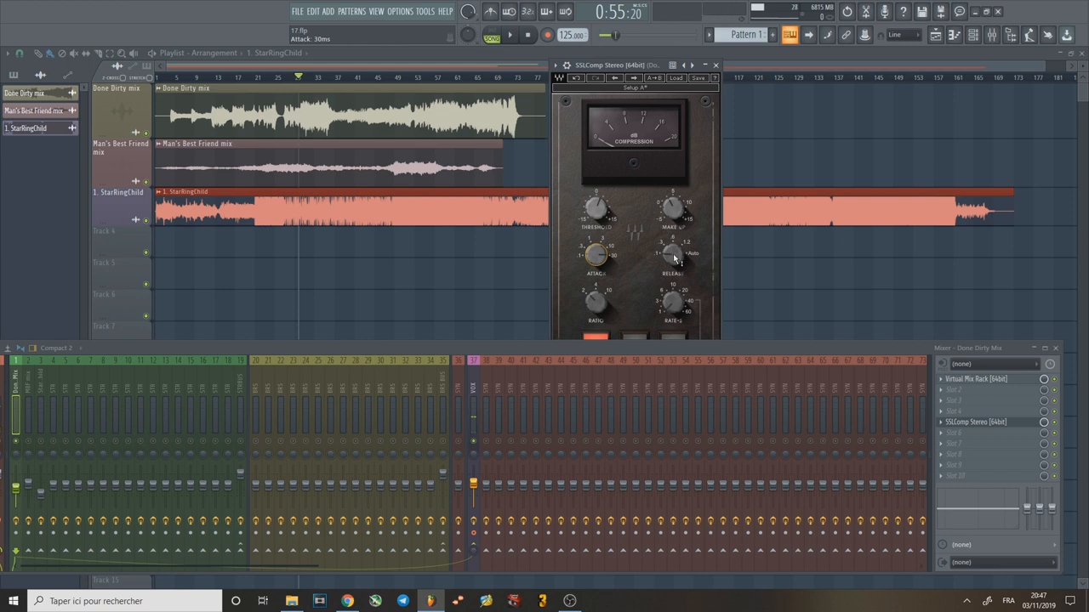
Bring the SSLComp Release knob down to a shorter release time.
left_click_drag(672, 253, 672, 247)
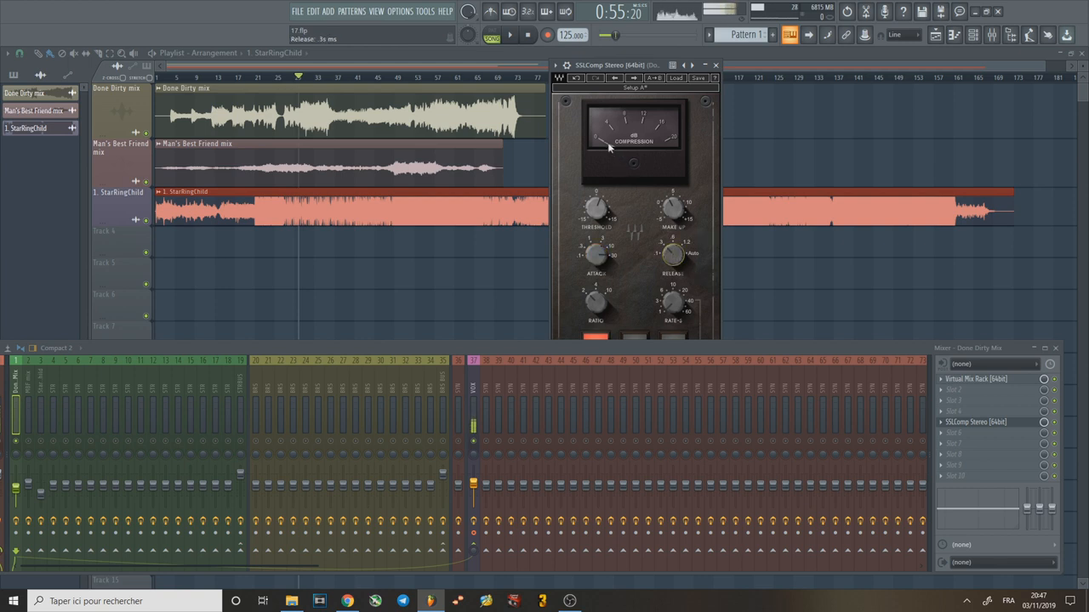
mouse_move(611, 129)
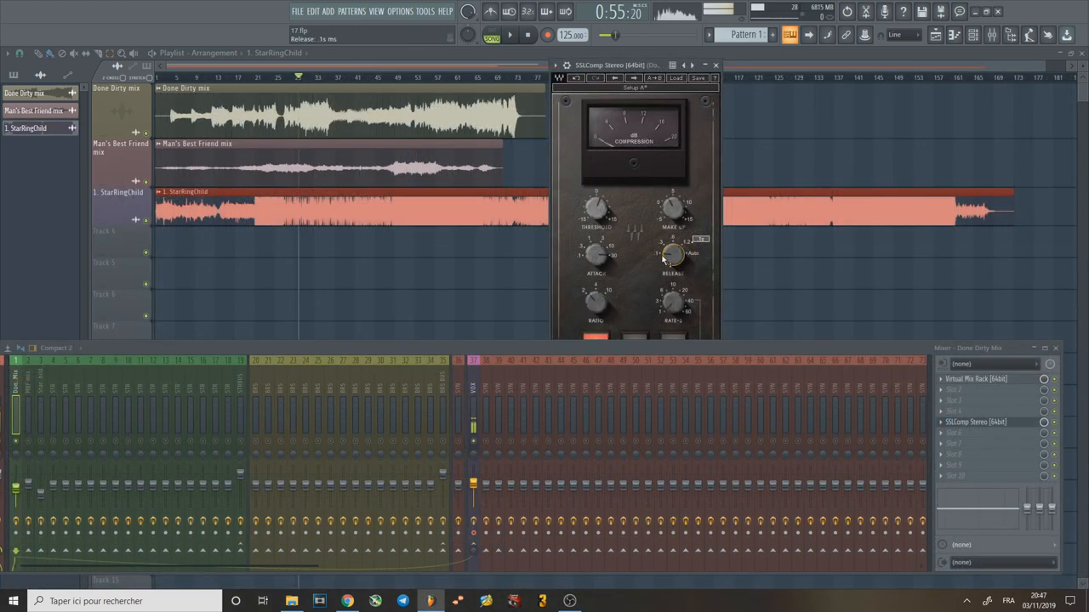
left_click_drag(672, 255, 672, 246)
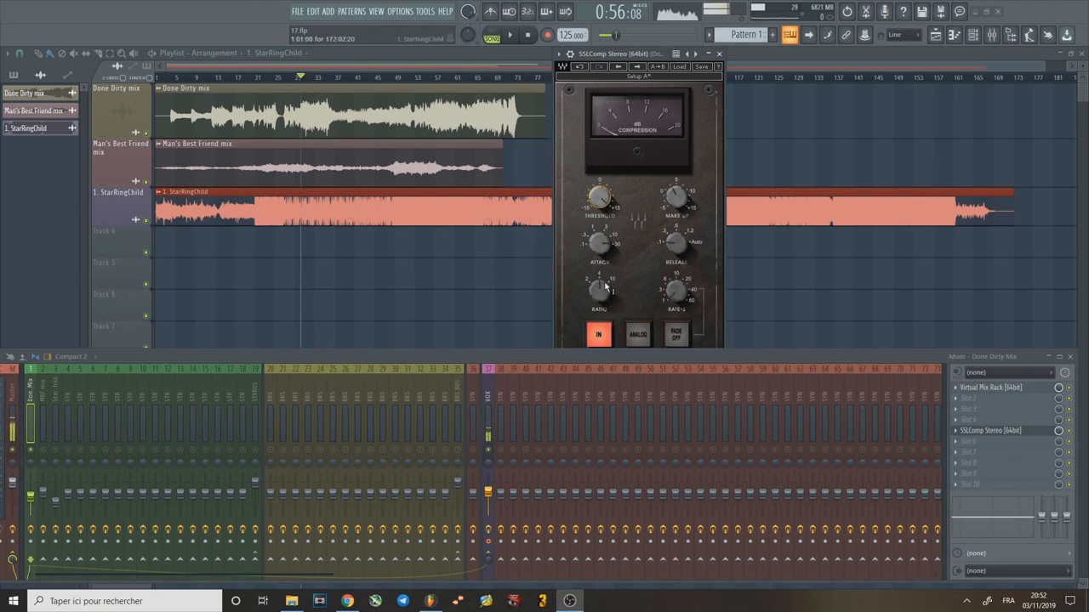
Nudge the ratio, then lower the threshold slightly to about 11 dB for gentle glue.
left_click_drag(600, 293, 600, 281)
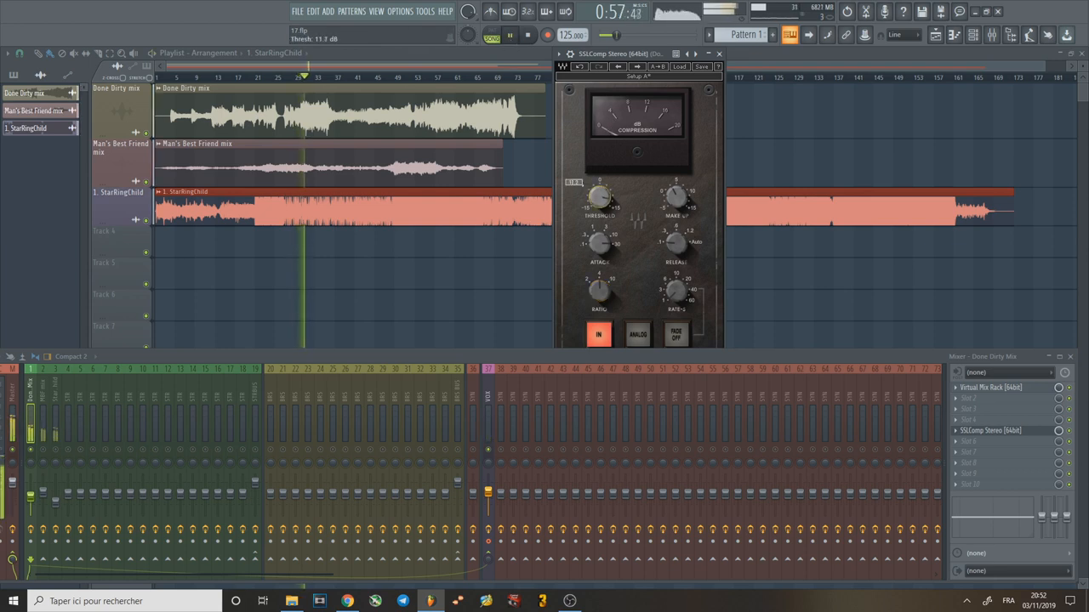
left_click_drag(599, 196, 599, 199)
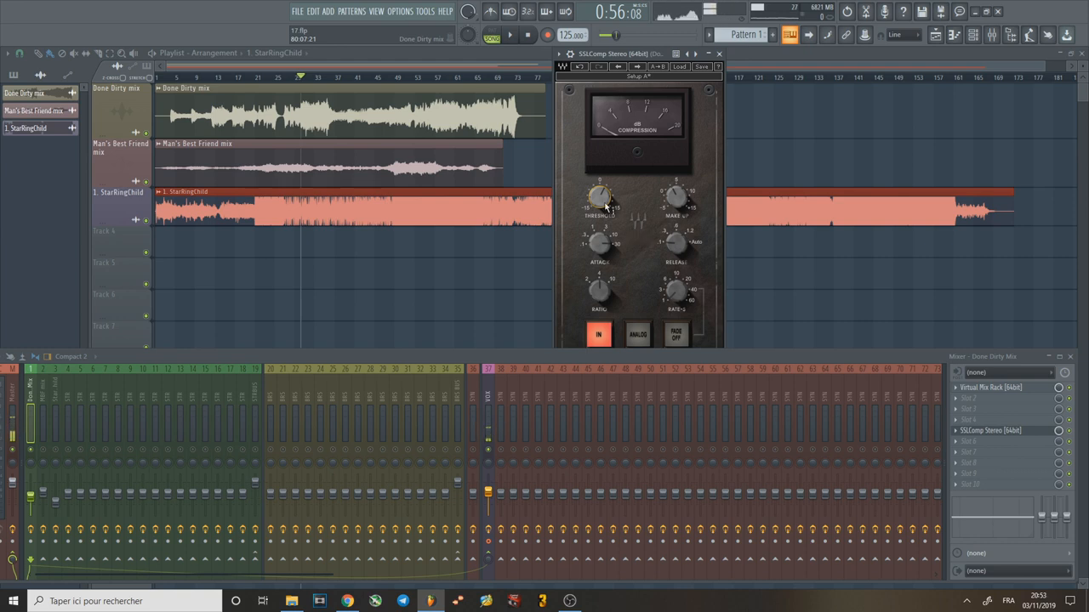
left_click_drag(600, 197, 604, 204)
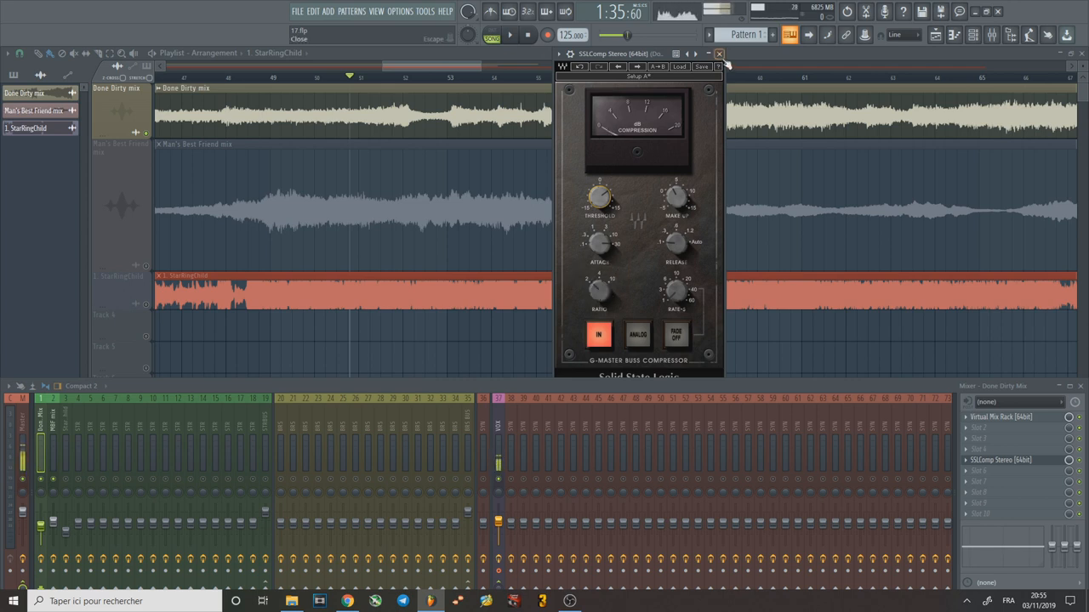
Close the Done Dirty mix SSLComp window.
left_click(718, 54)
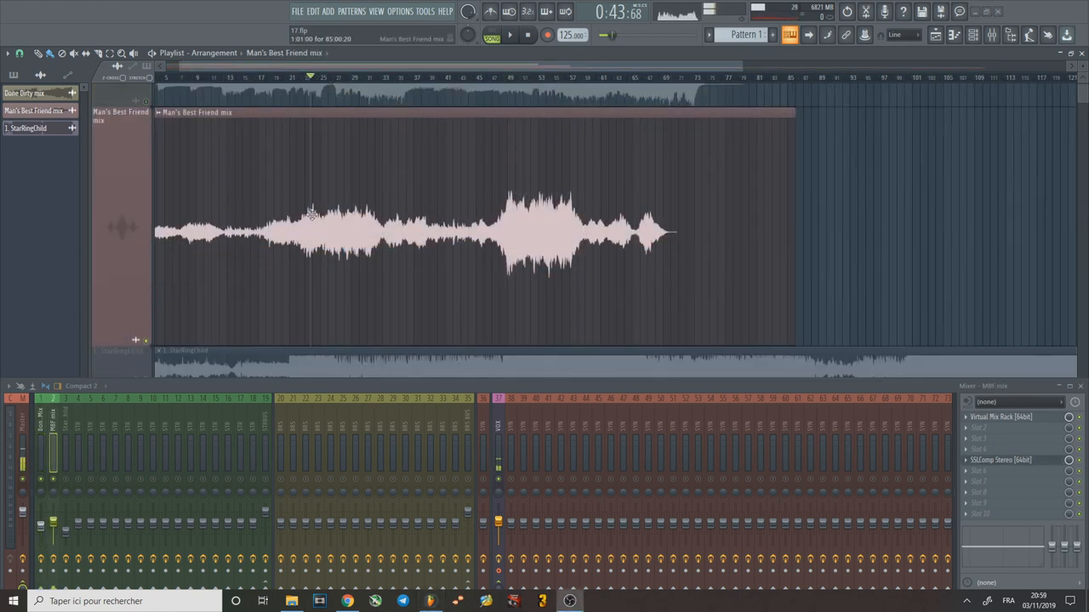
mouse_move(306, 230)
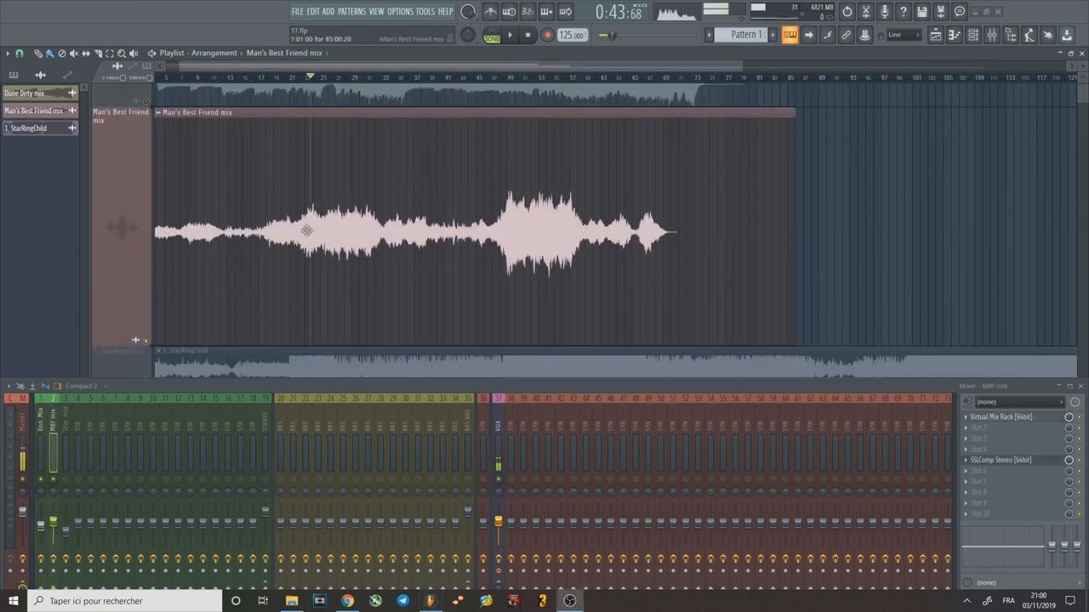
mouse_move(557, 208)
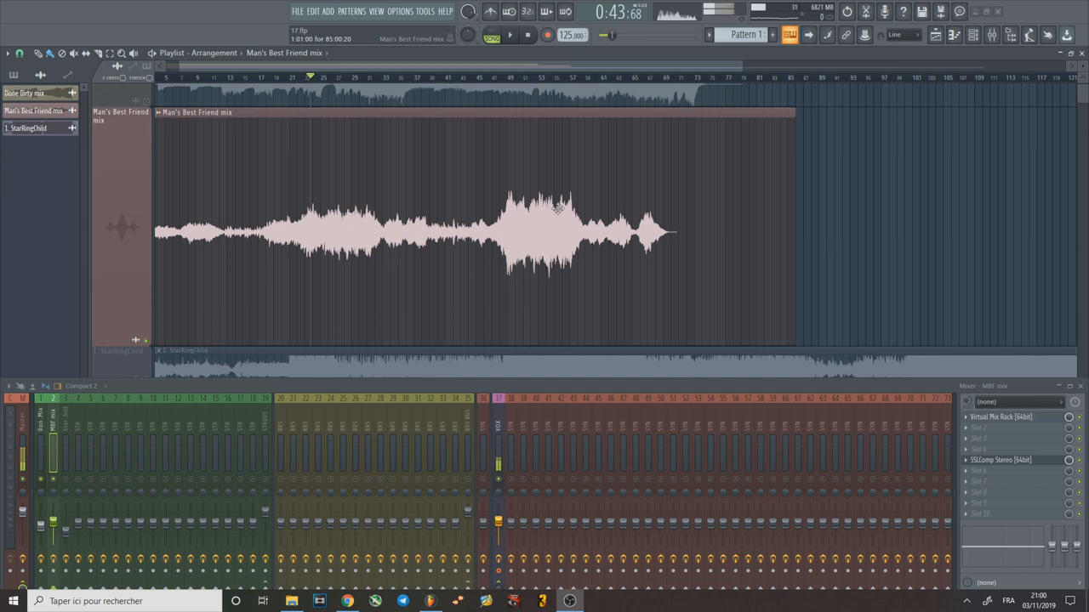
mouse_move(754, 170)
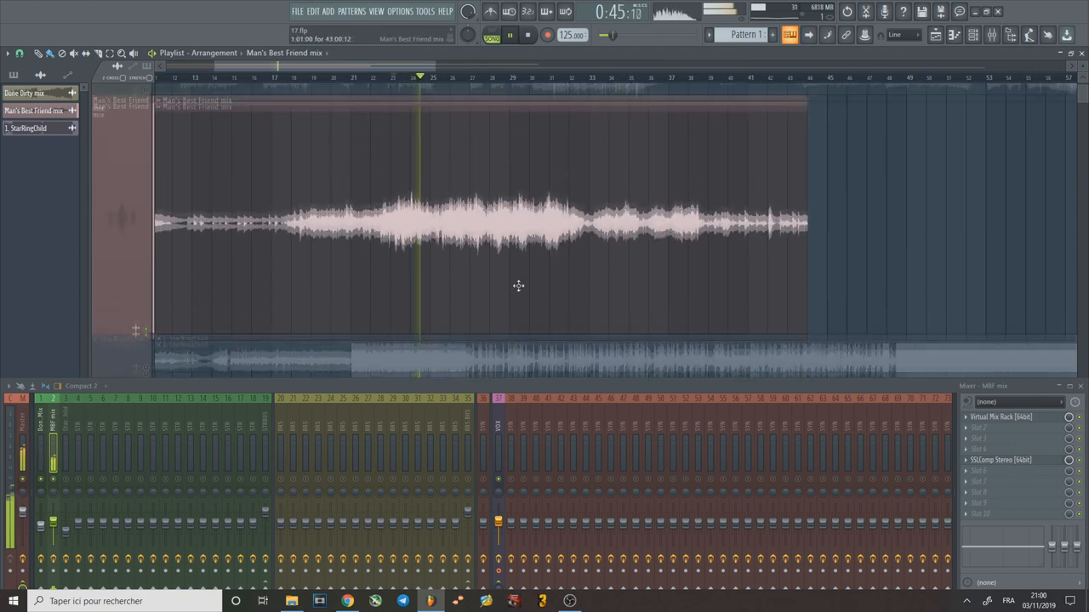
Open the SSLComp plugin on the Man's Best Friend mix channel.
left_click(1001, 460)
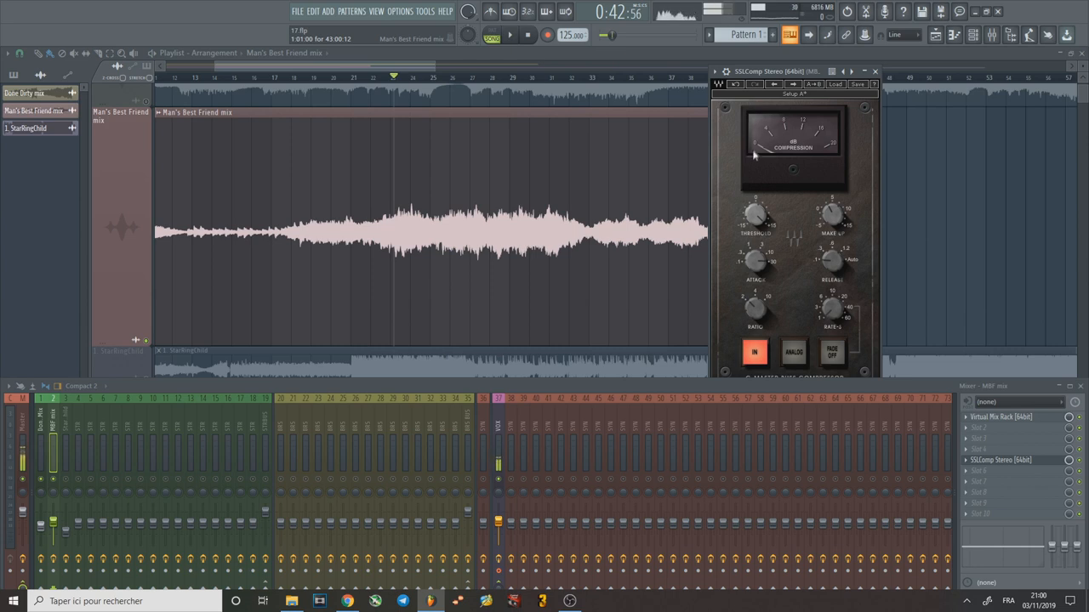
mouse_move(753, 215)
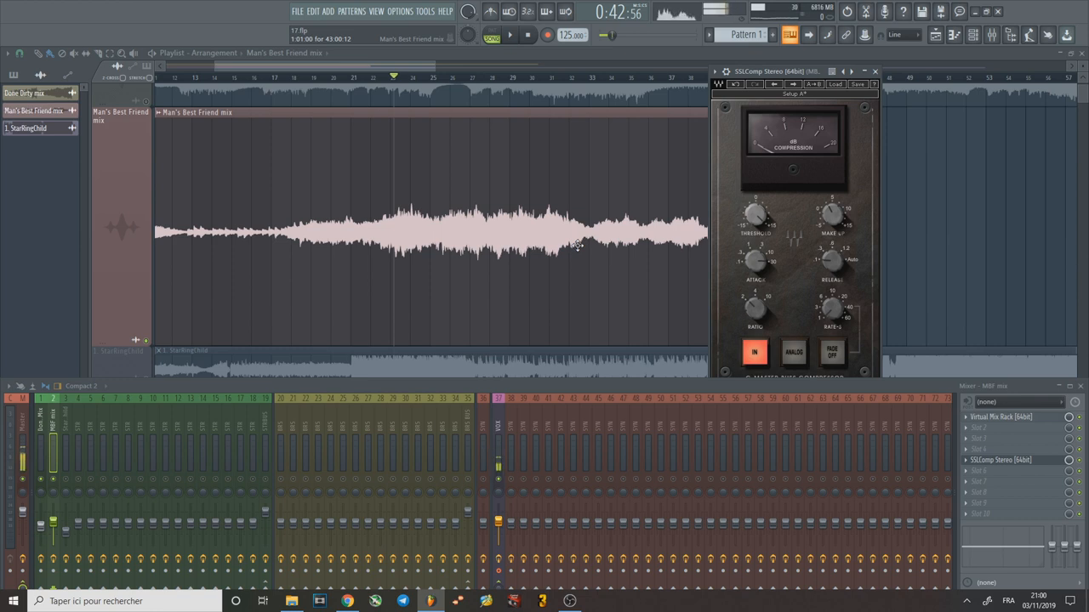
mouse_move(700, 188)
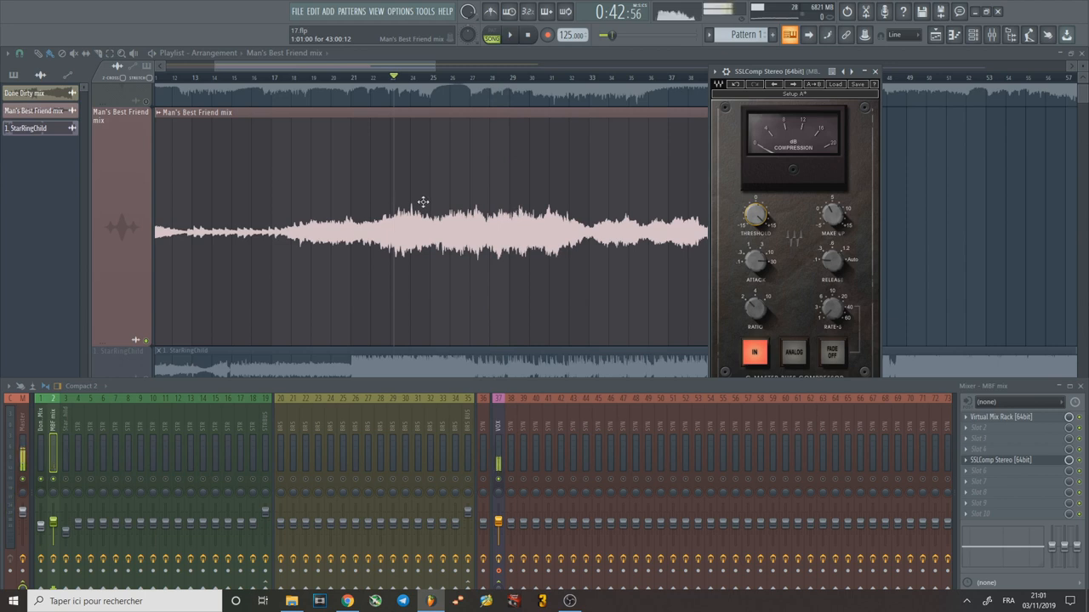
mouse_move(482, 189)
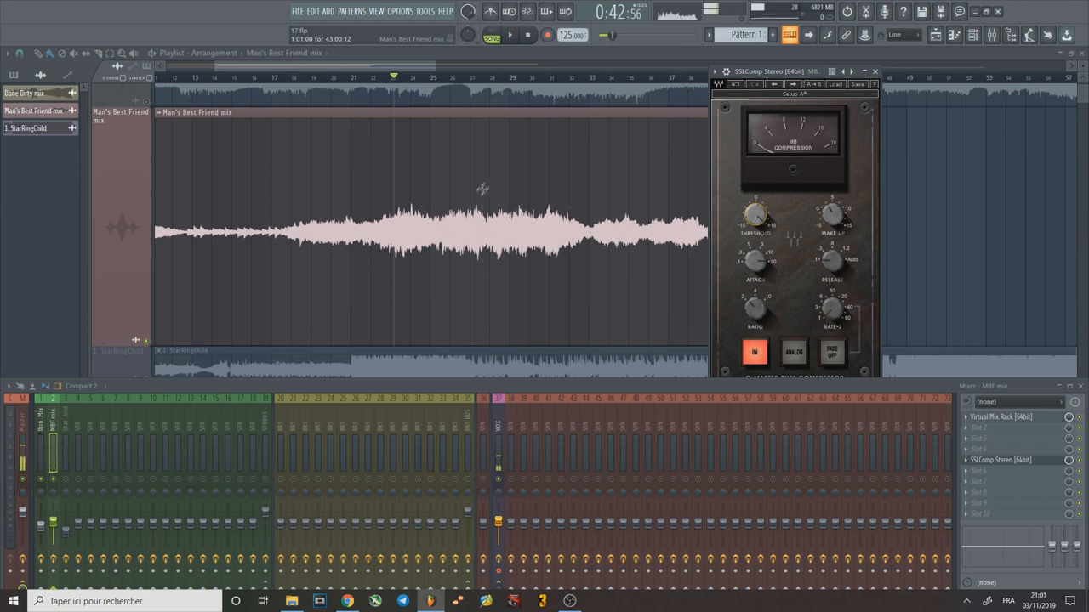
mouse_move(549, 176)
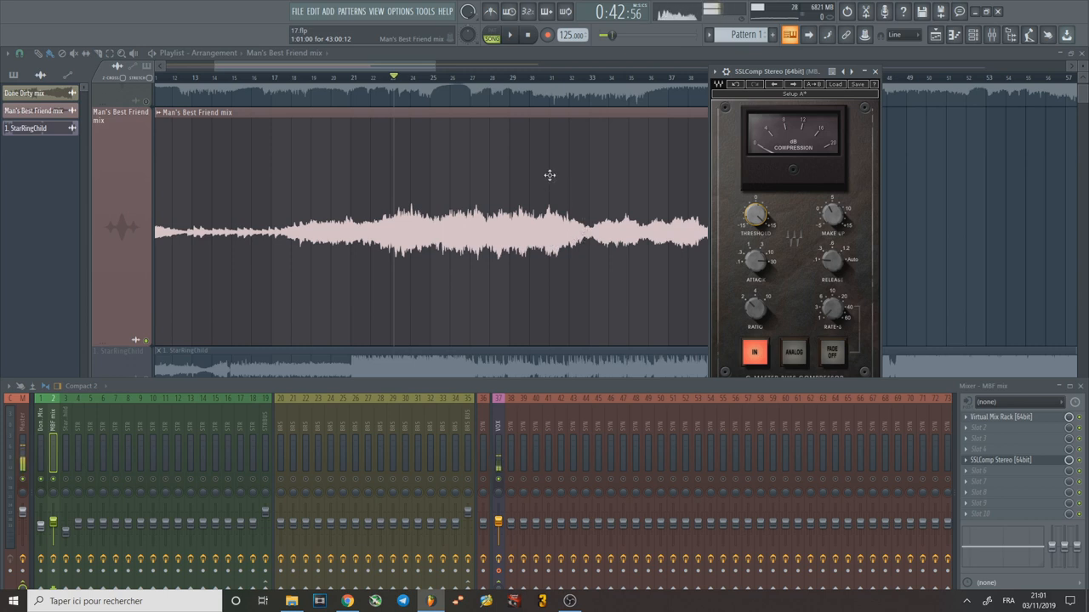
mouse_move(498, 204)
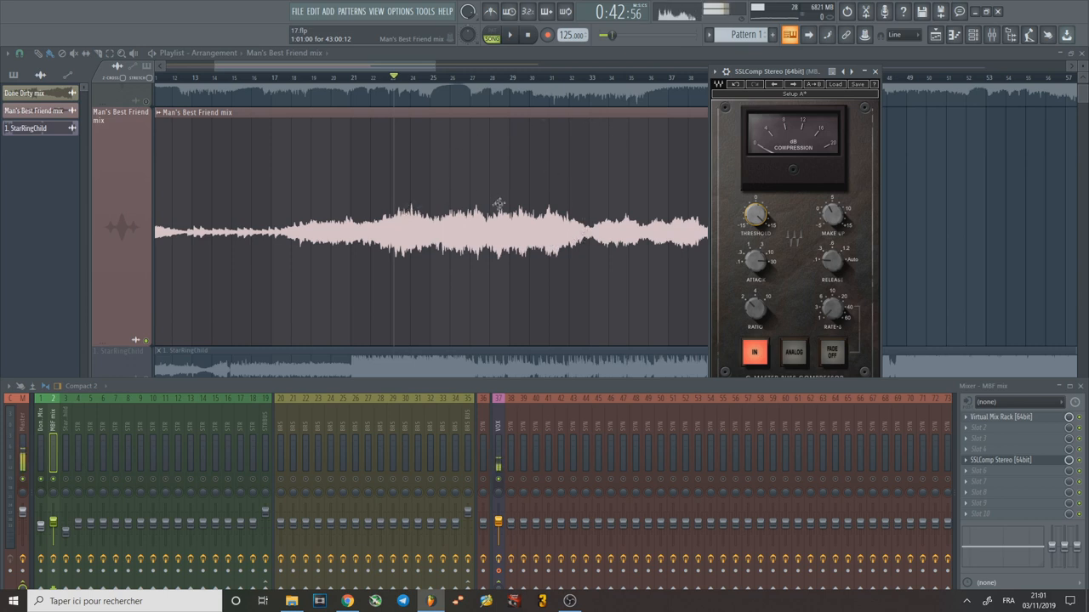
left_click(515, 35)
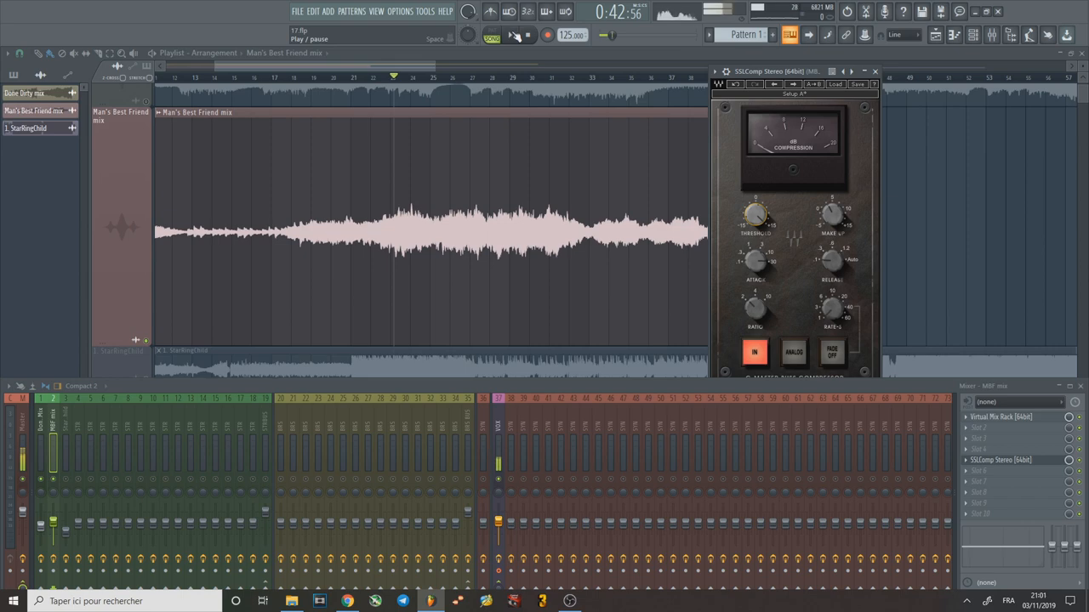
left_click(509, 35)
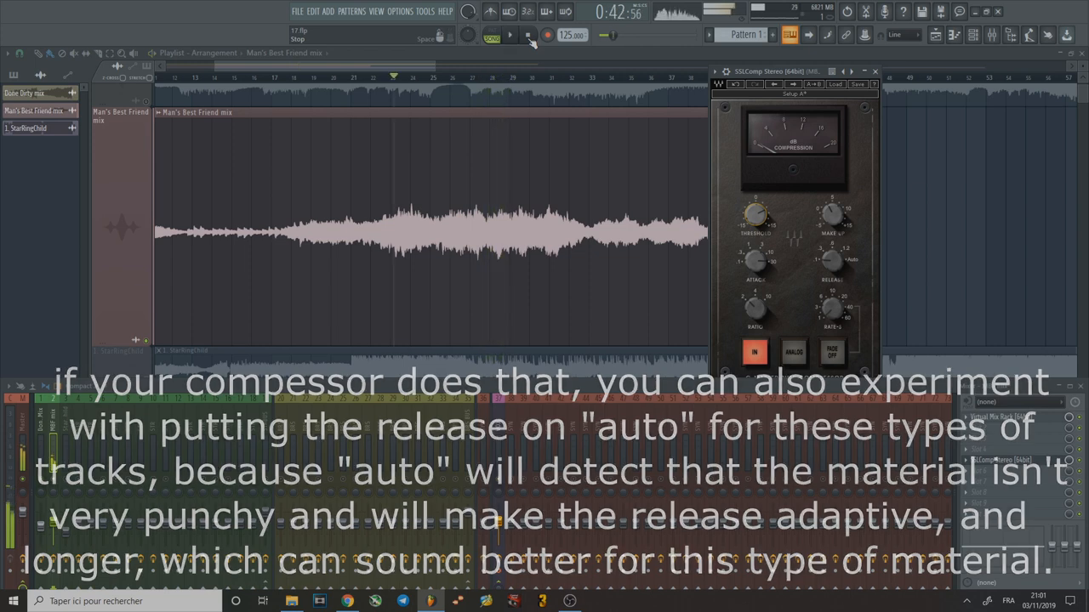
left_click(509, 35)
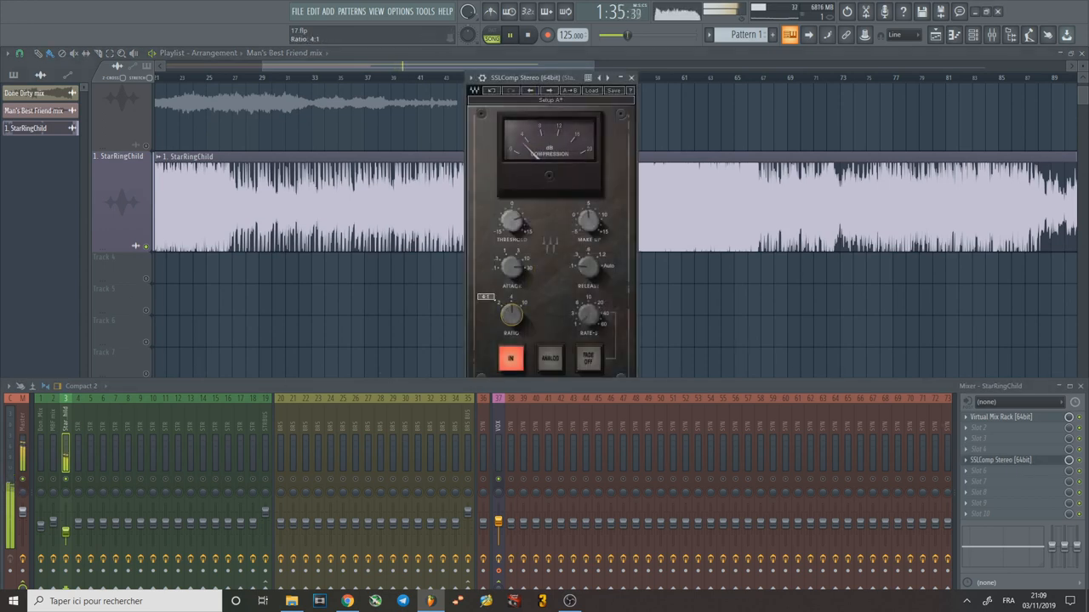
Set ratio to 4:1, sweep the threshold down, and settle it at 10.8 dB.
left_click_drag(511, 219, 523, 212)
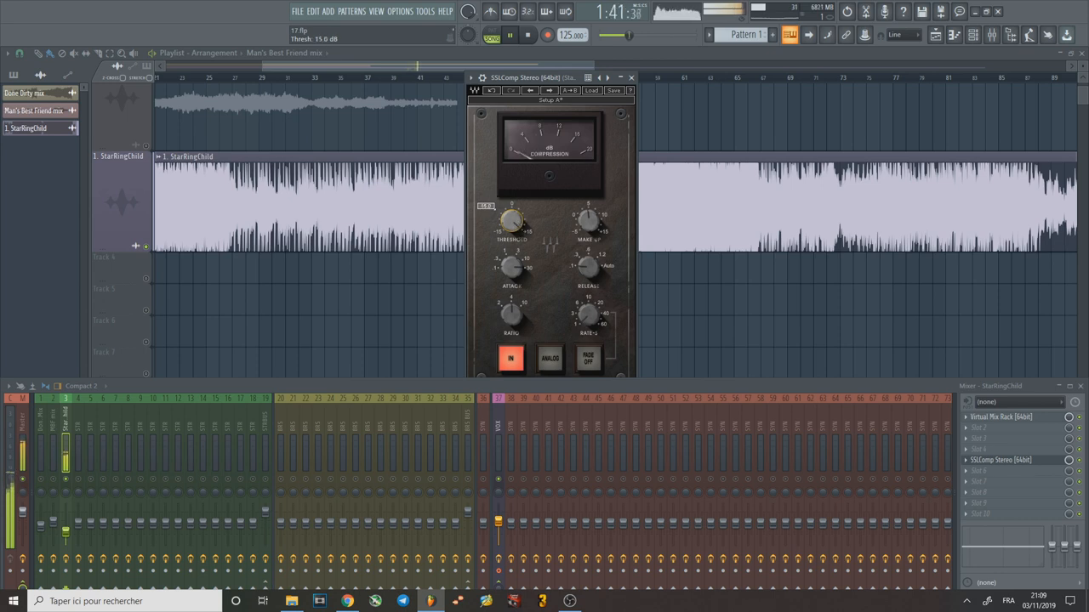
left_click_drag(511, 221, 510, 212)
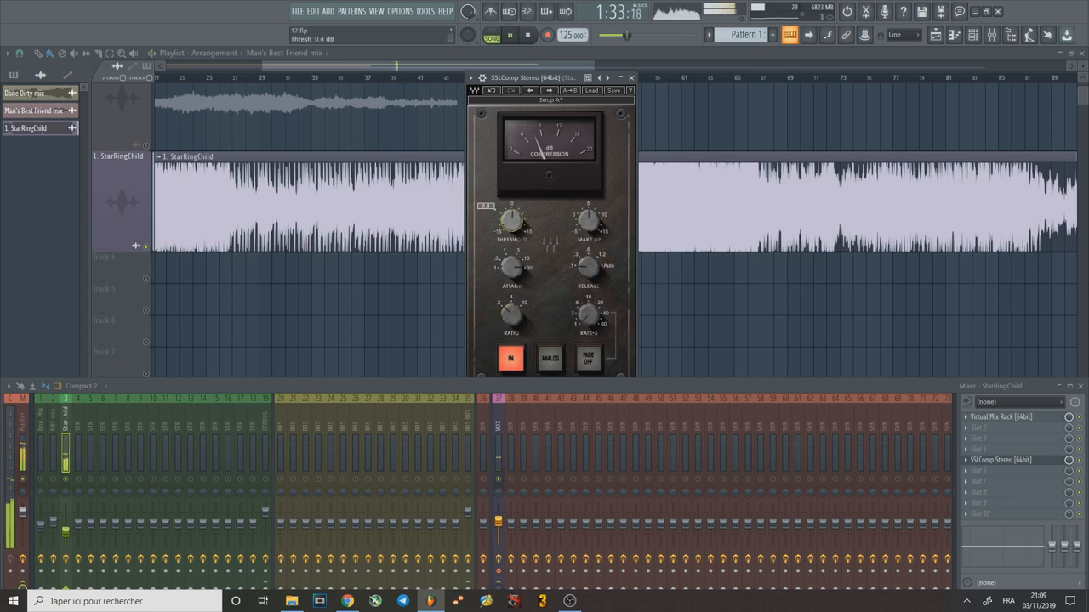
left_click_drag(510, 221, 514, 213)
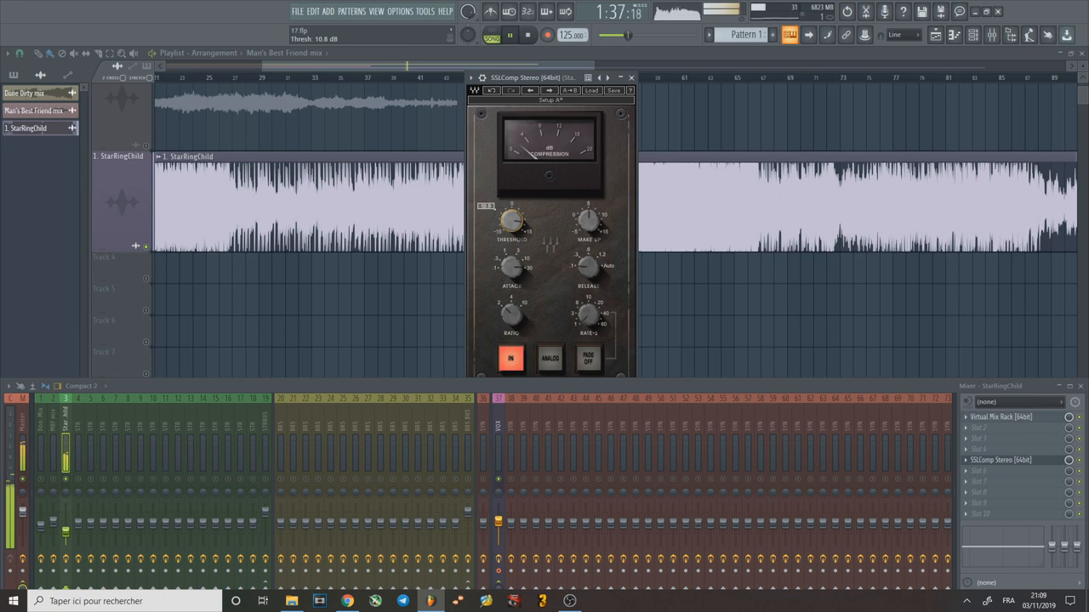
left_click_drag(510, 220, 510, 226)
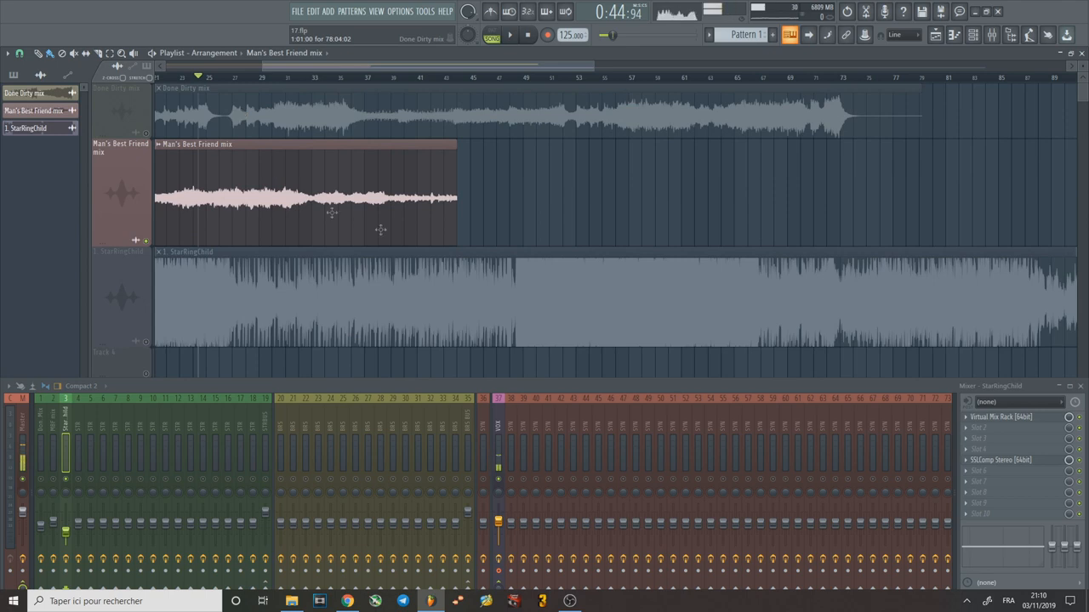
mouse_move(466, 239)
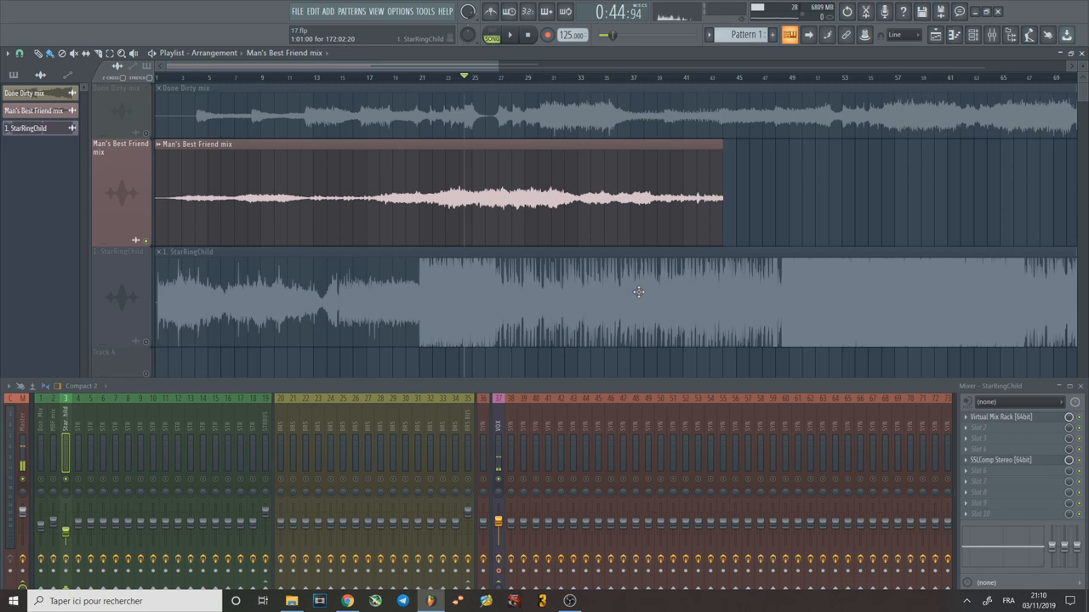
mouse_move(565, 293)
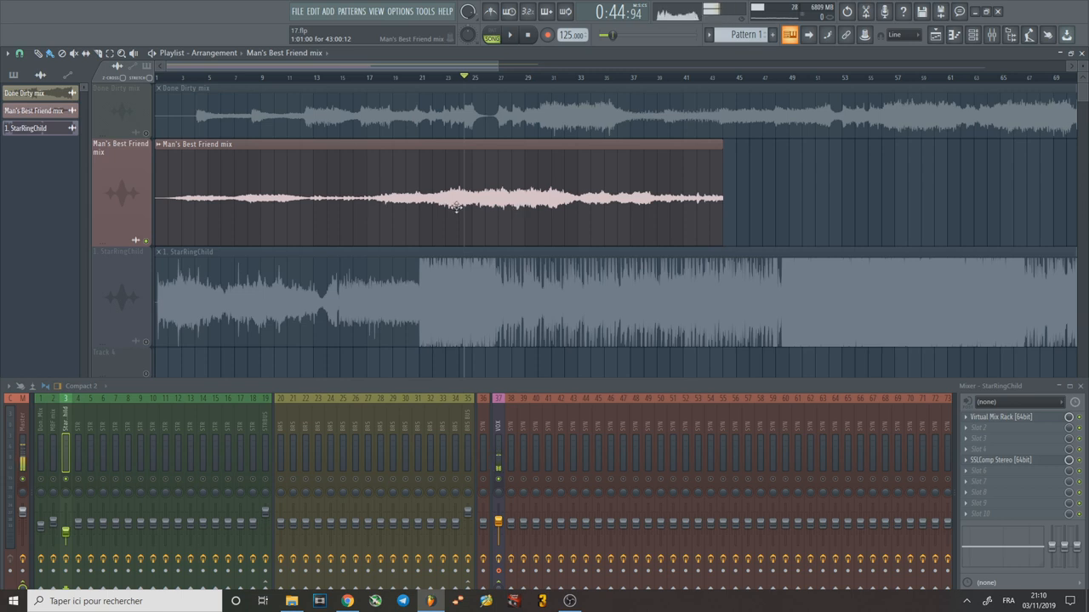
mouse_move(578, 177)
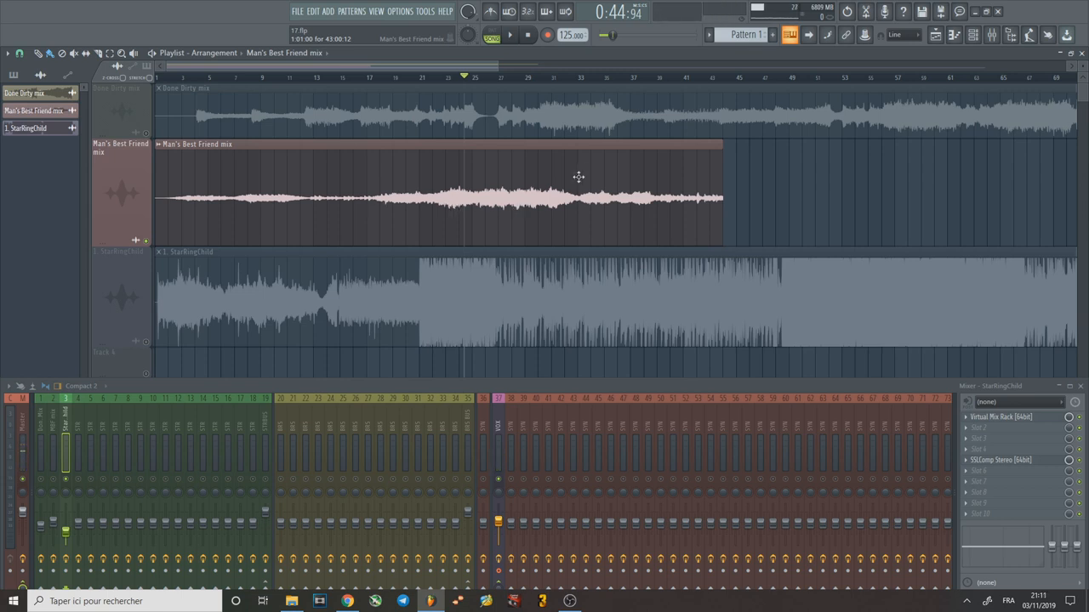